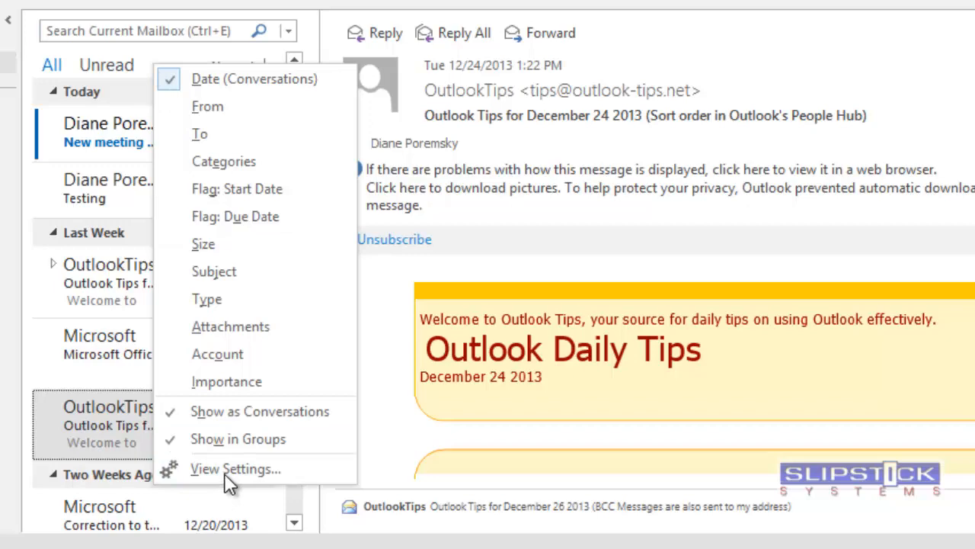
# Open the column chooser for the Compact view through Advanced View Settings.
pyautogui.click(235, 468)
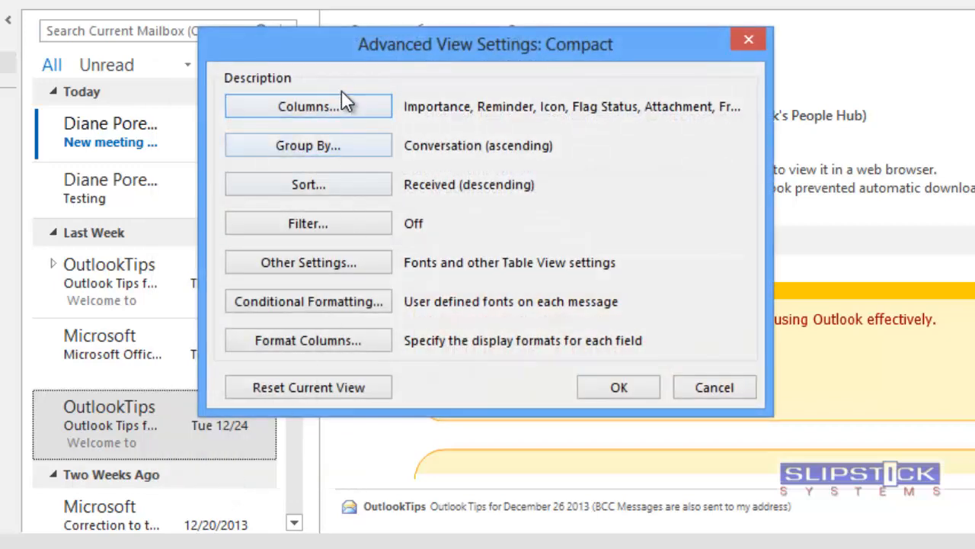
pyautogui.click(308, 106)
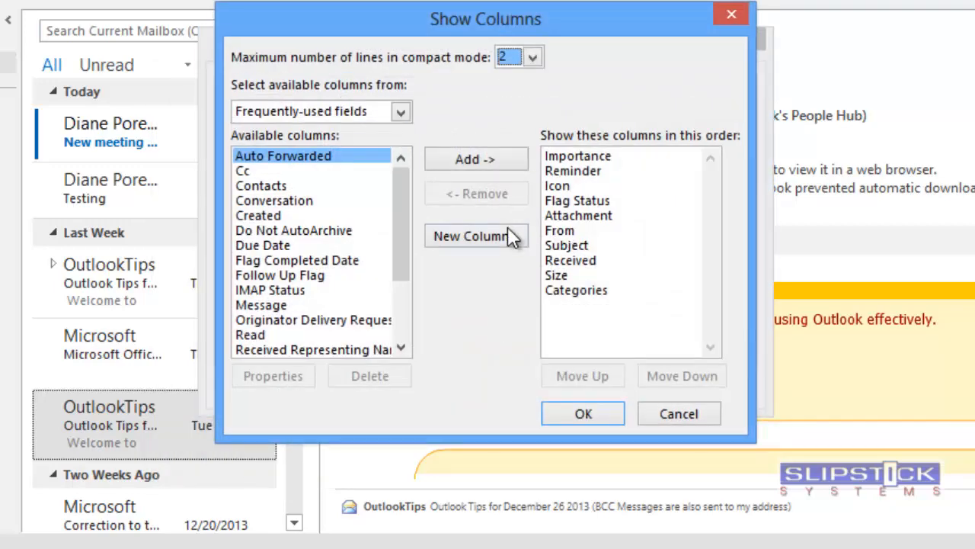
# Create a new text-type column named "Diane's notes".
pyautogui.click(475, 236)
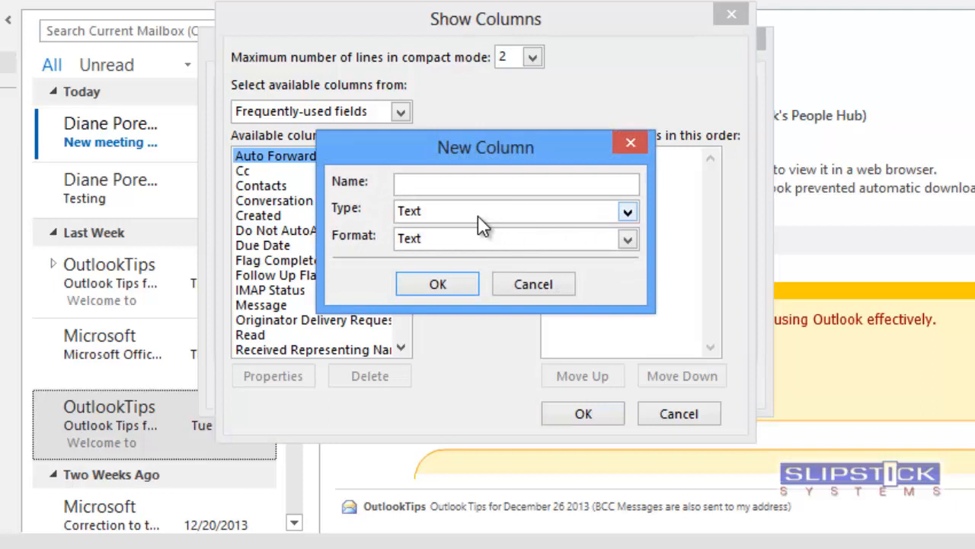
pyautogui.write('D')
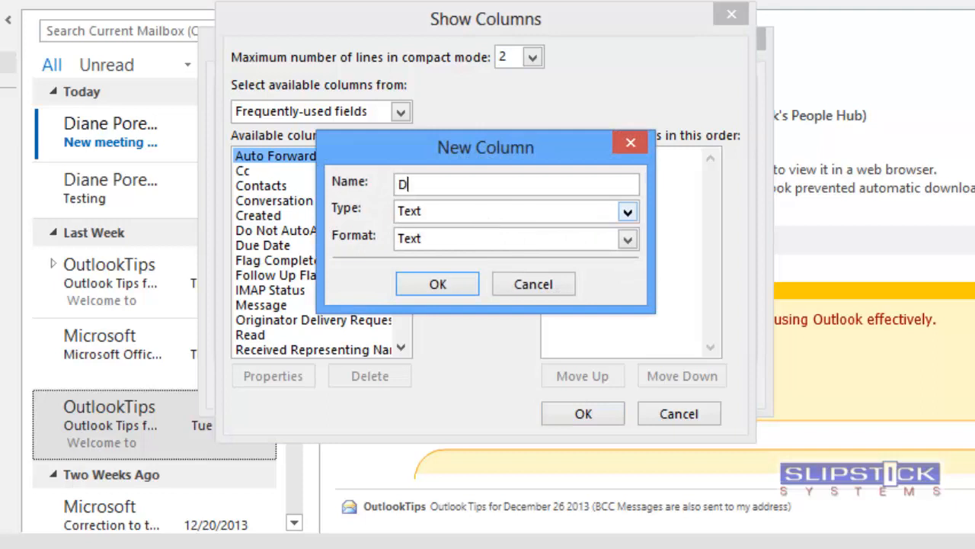
pyautogui.write("iane's notes")
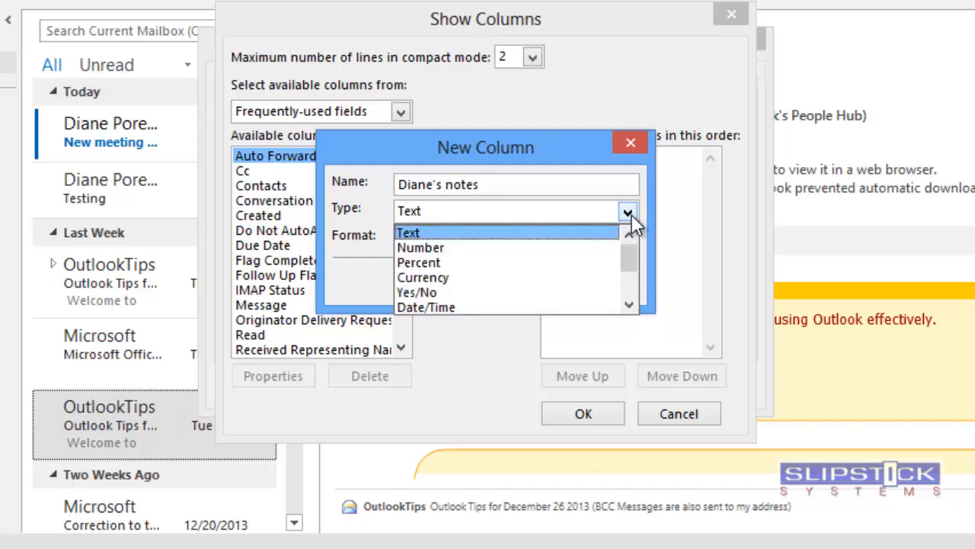
pyautogui.click(407, 232)
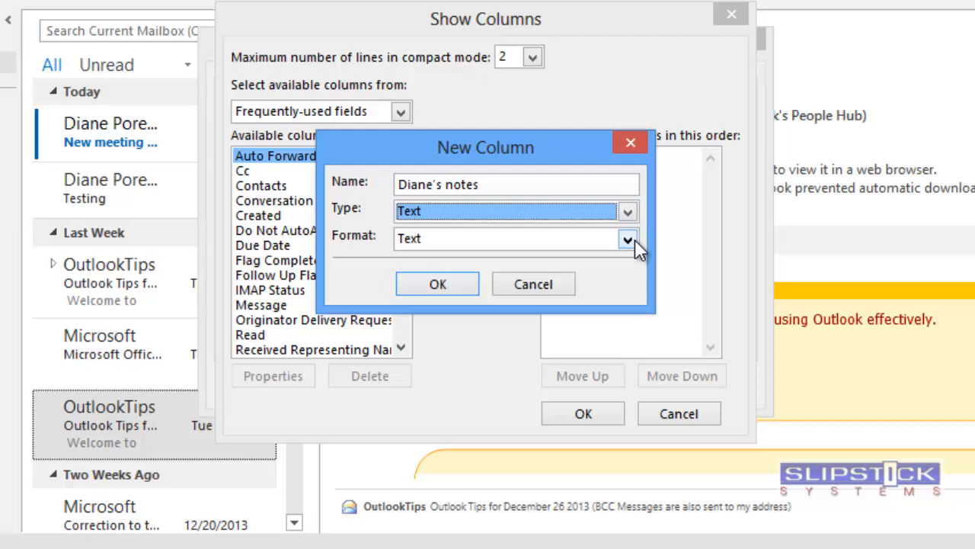
pyautogui.moveTo(636, 250)
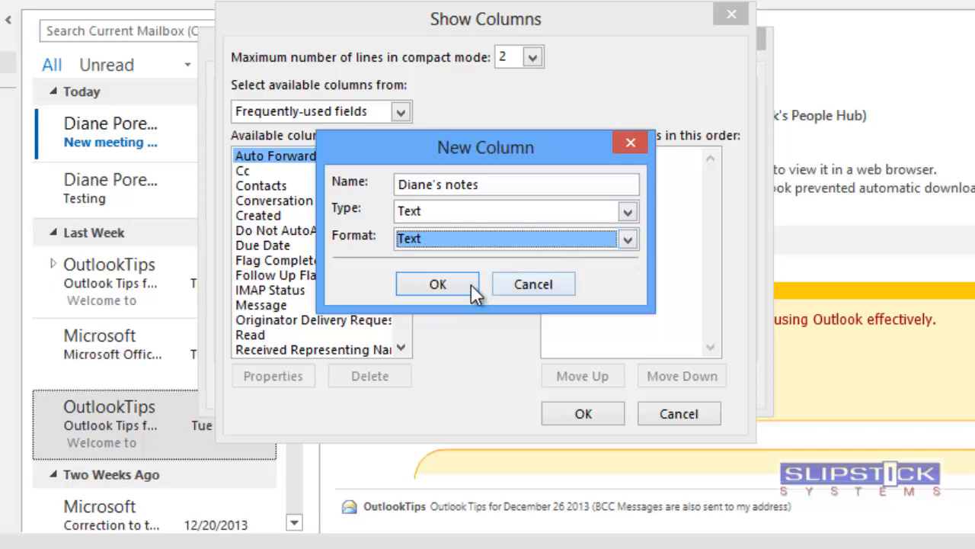
pyautogui.click(438, 284)
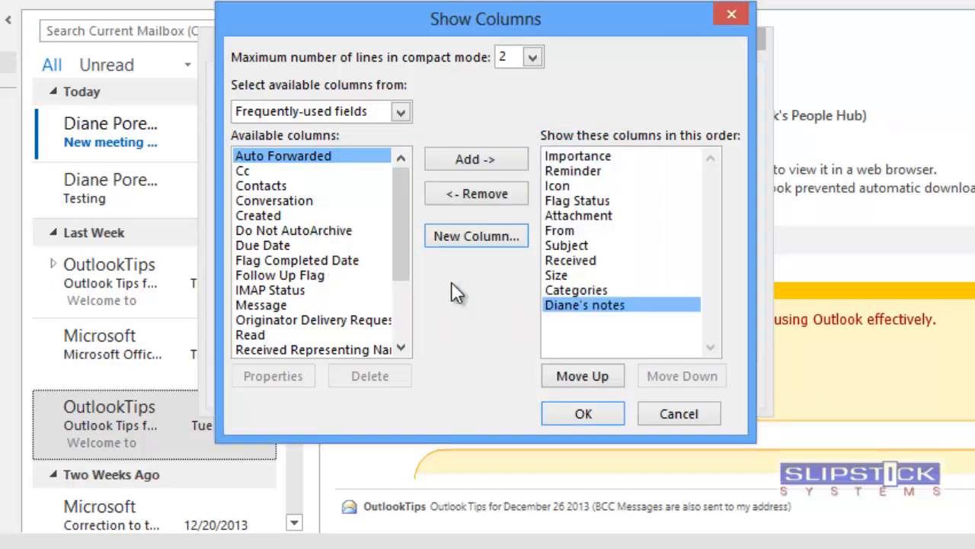
# Keep the Diane's notes column, enable in-cell editing, and apply the view.
pyautogui.click(583, 413)
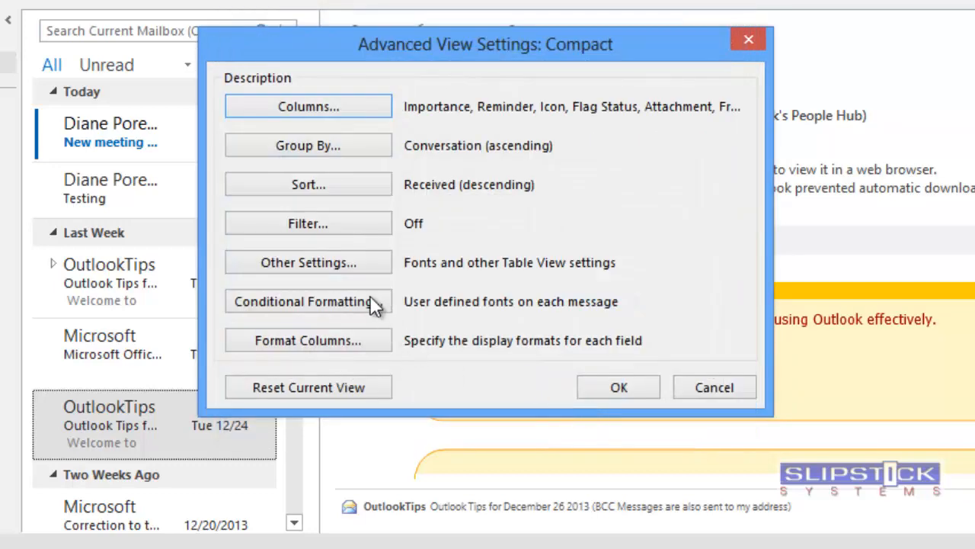
pyautogui.click(307, 263)
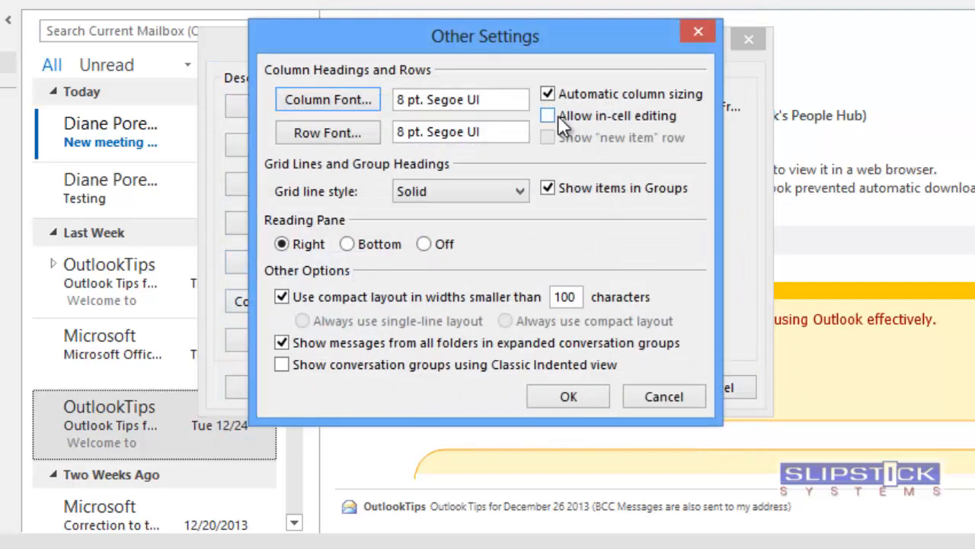
pyautogui.click(547, 115)
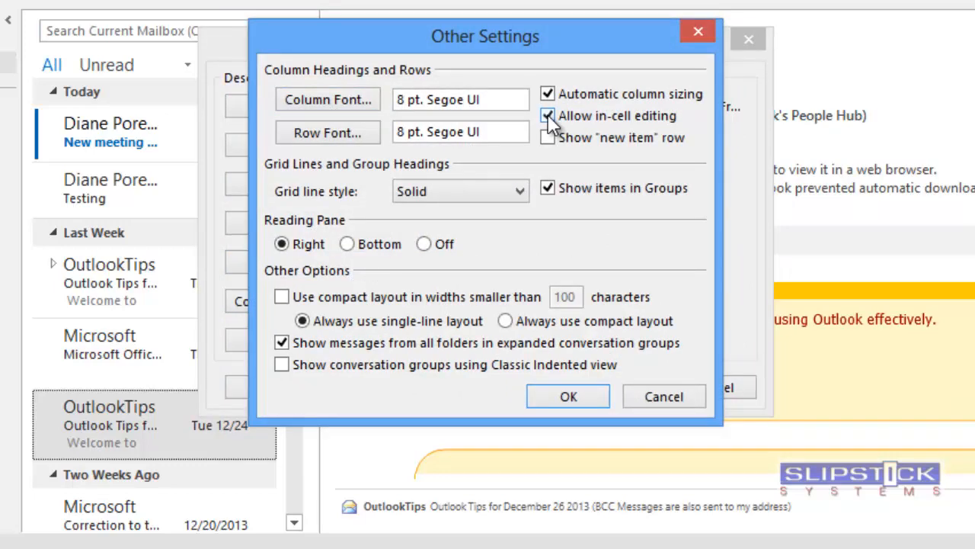
pyautogui.click(568, 396)
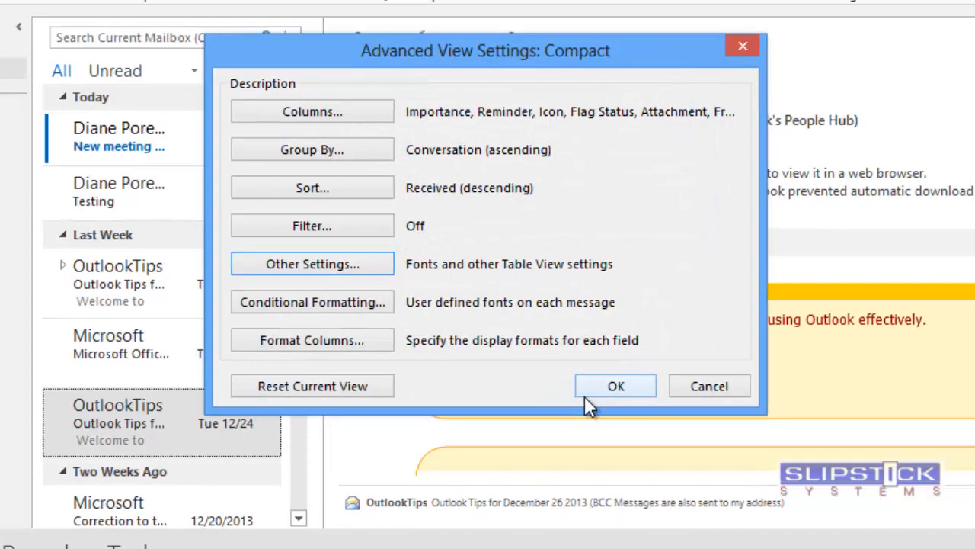
pyautogui.click(615, 386)
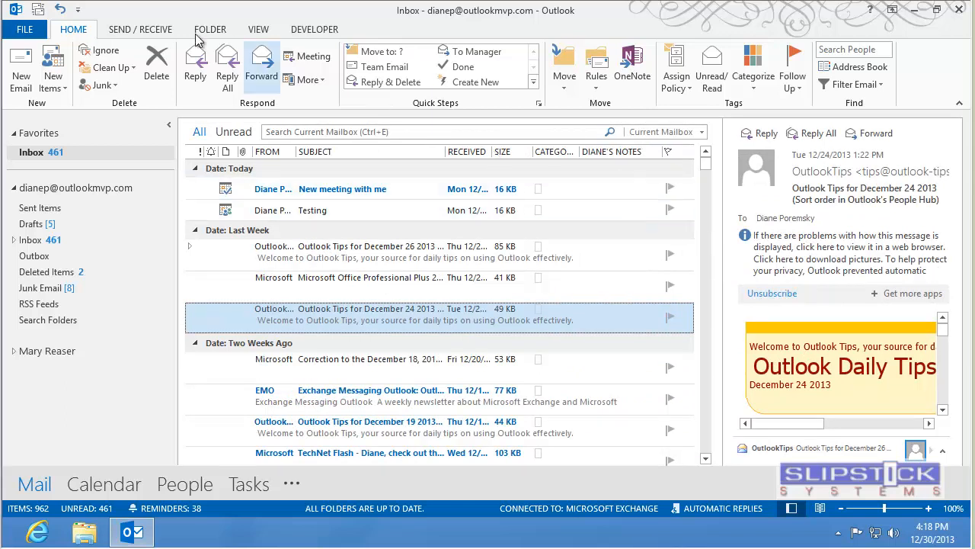
# Turn the reading pane off from the View tab.
pyautogui.click(259, 28)
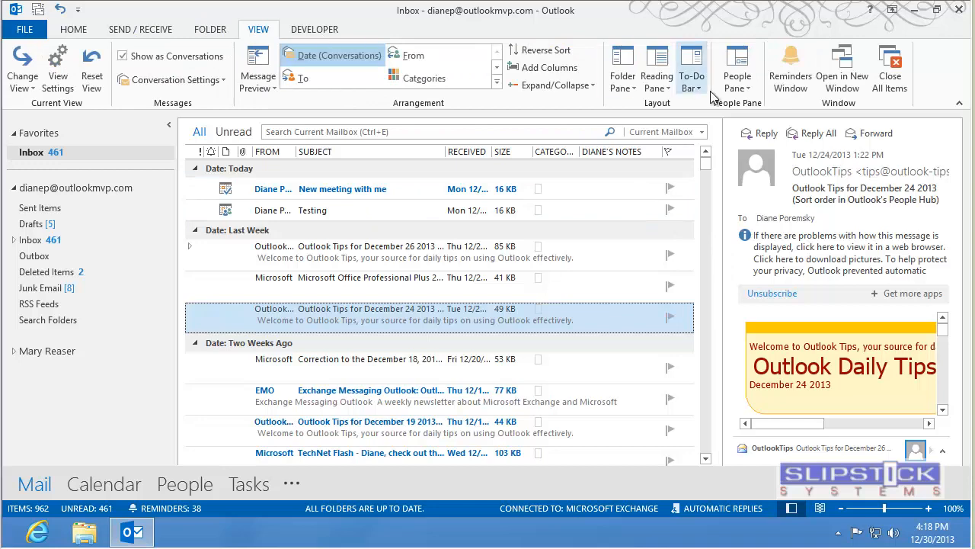
pyautogui.click(657, 69)
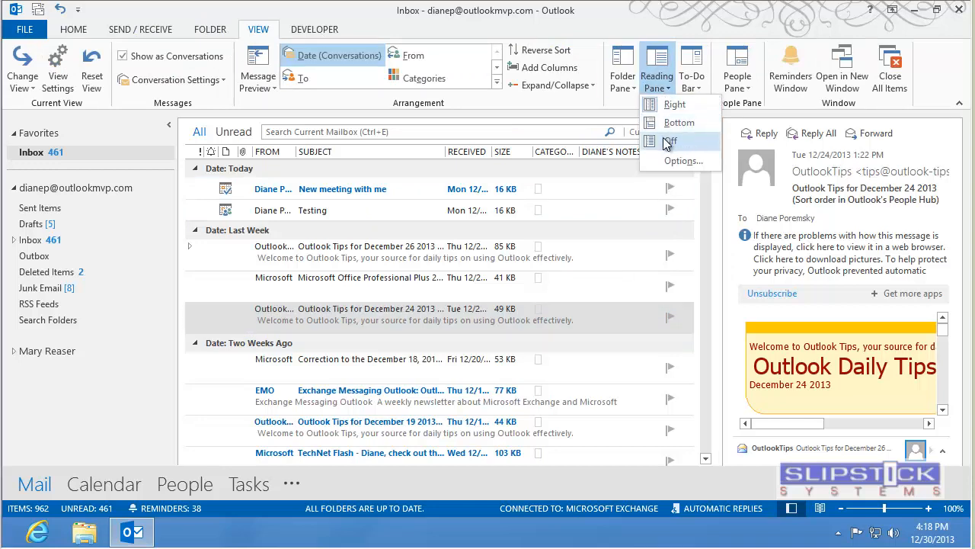
pyautogui.click(670, 141)
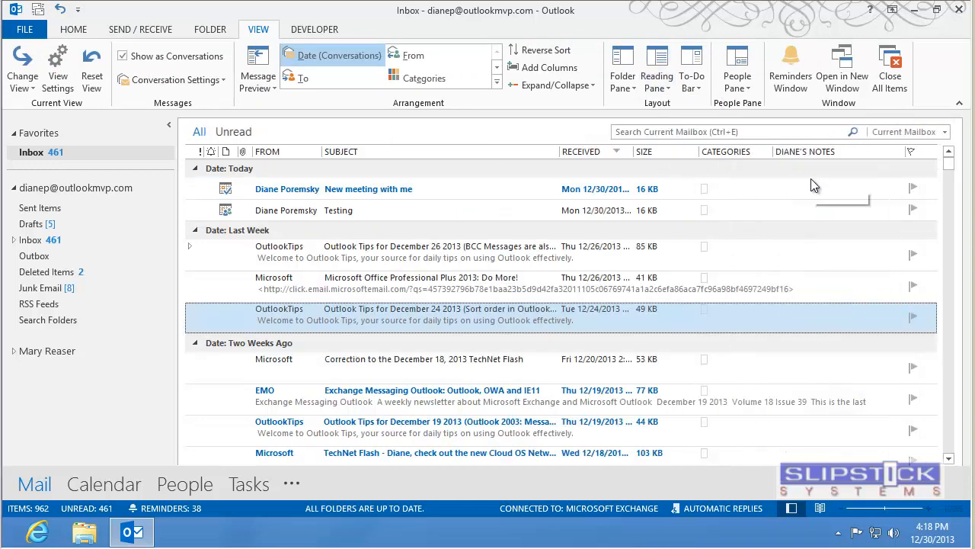
# Type "This is a note" in the notes cell of the December 26 OutlookTips message.
pyautogui.click(189, 245)
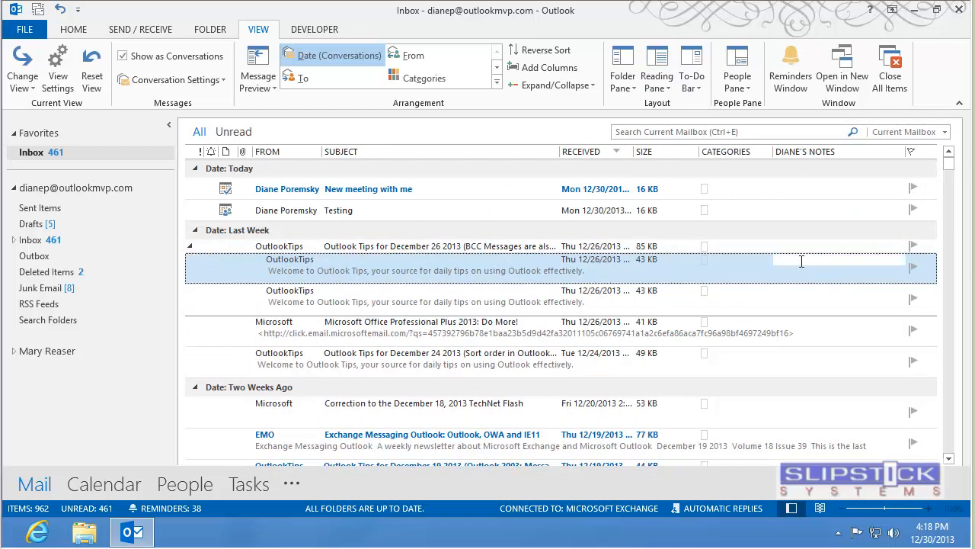
pyautogui.write('Th')
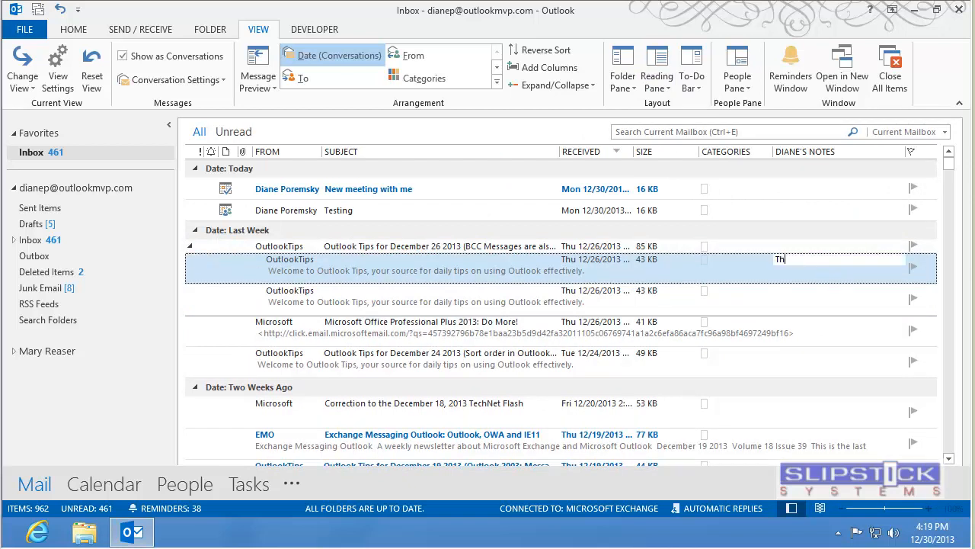
pyautogui.write('This is a note')
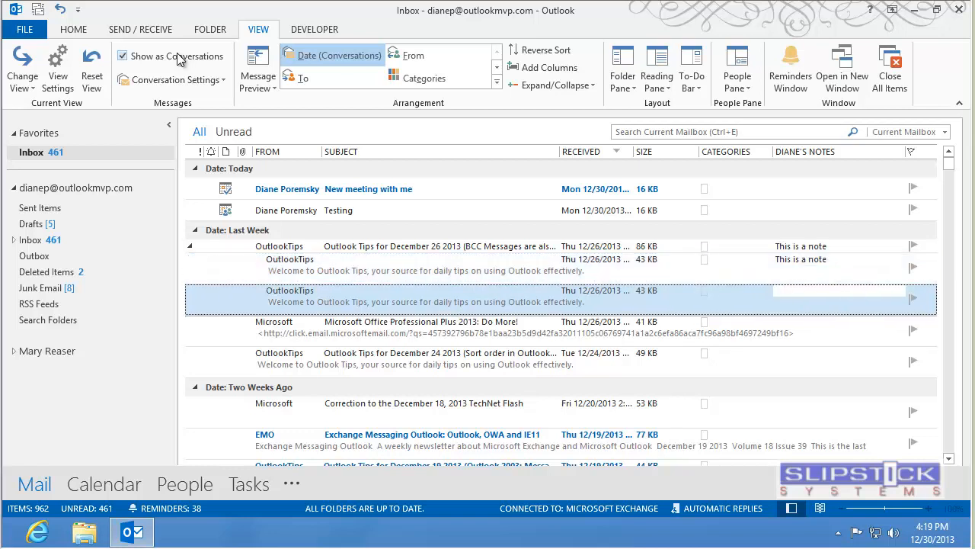
pyautogui.moveTo(179, 56)
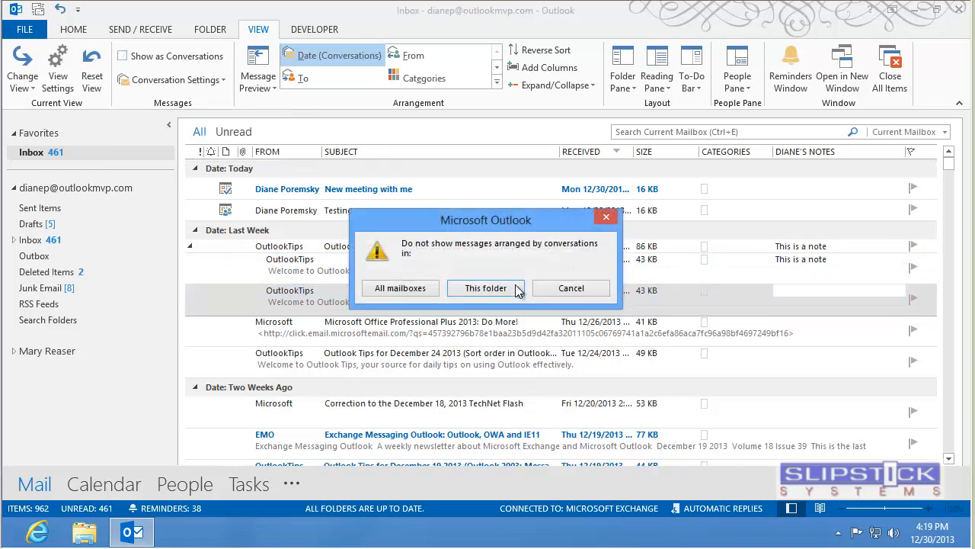
# Turn off conversation view for this folder and type "This is another note" on the Office message.
pyautogui.click(486, 288)
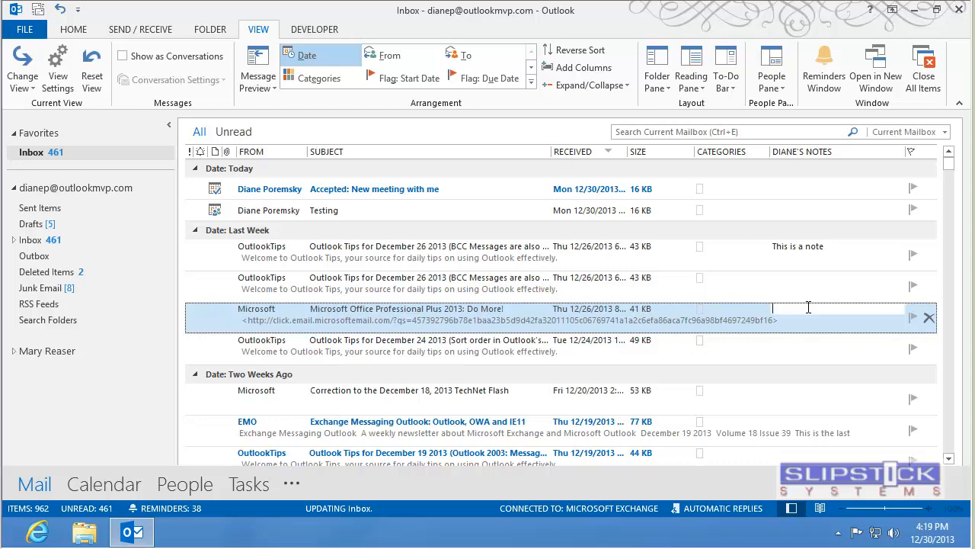
pyautogui.write('This is another note')
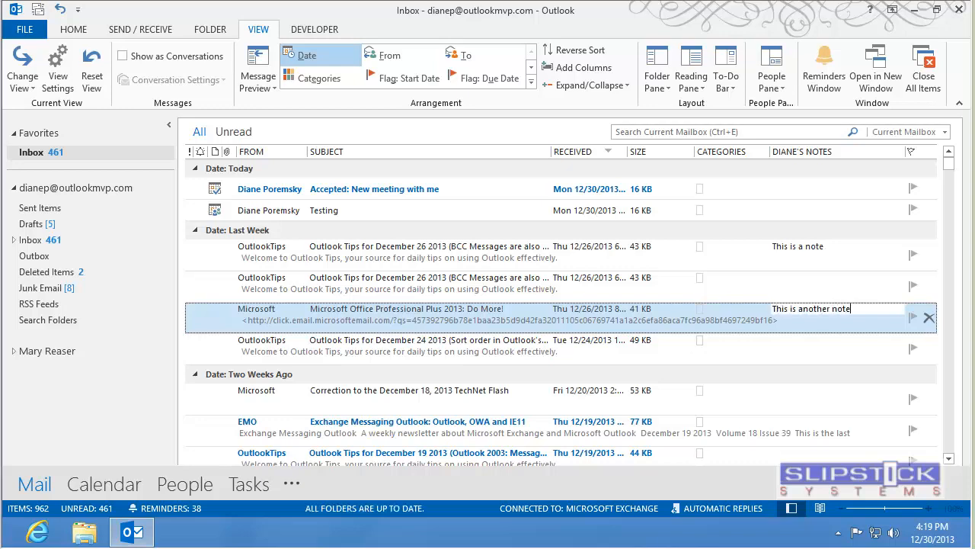